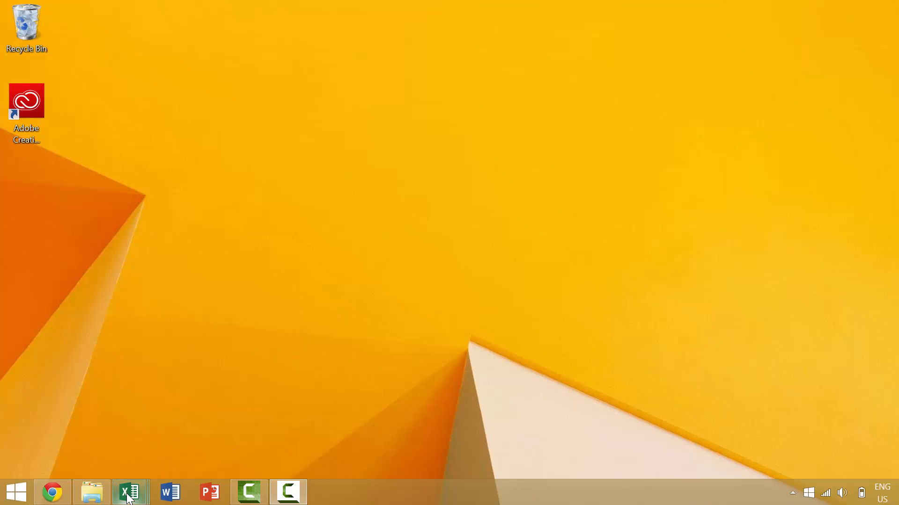
mouse_move(131, 492)
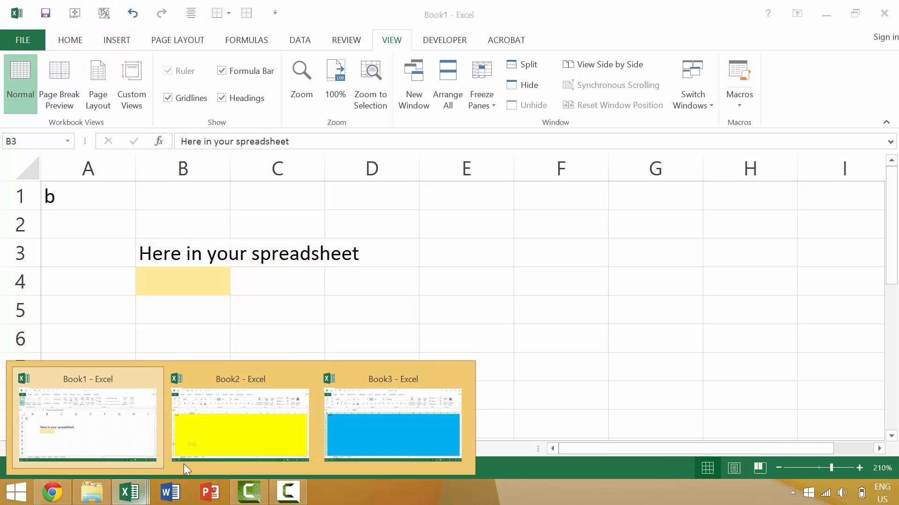
Bring blue Book3 ("THREE!") to the front from the taskbar previews, passing yellow Book2
click(240, 424)
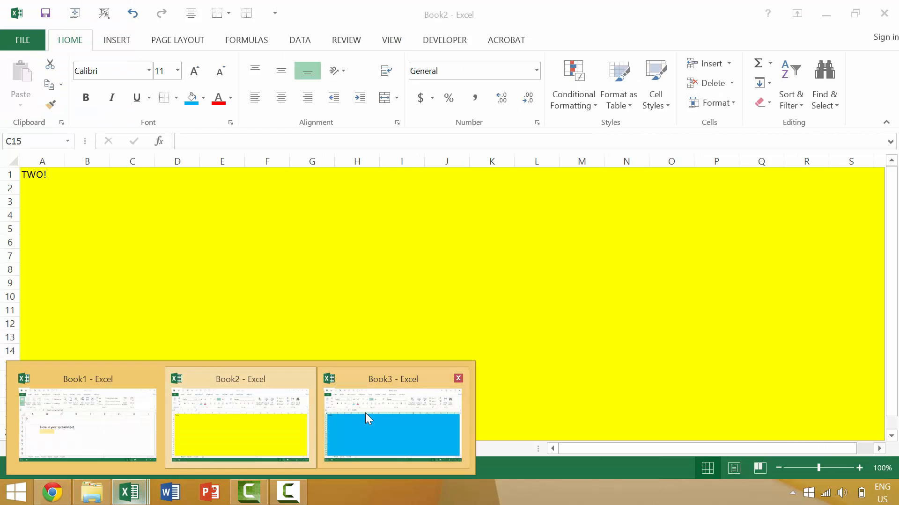
click(392, 417)
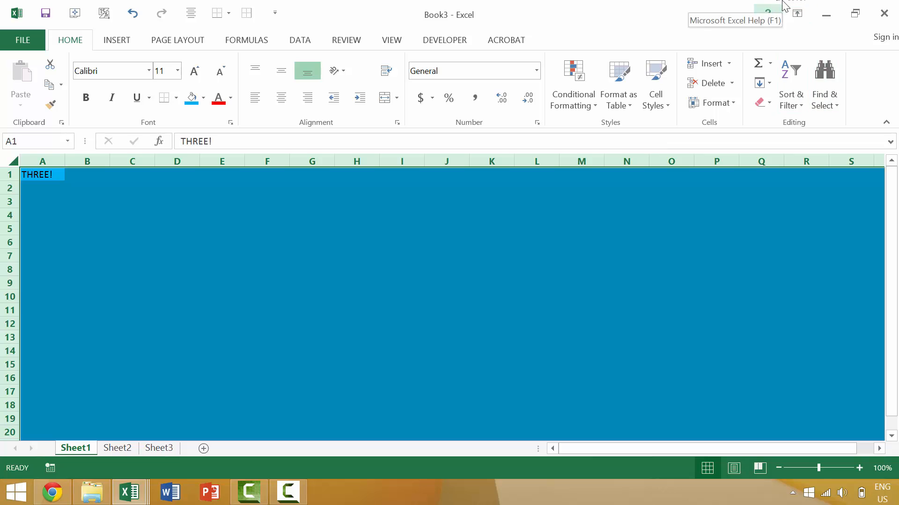
mouse_move(114, 448)
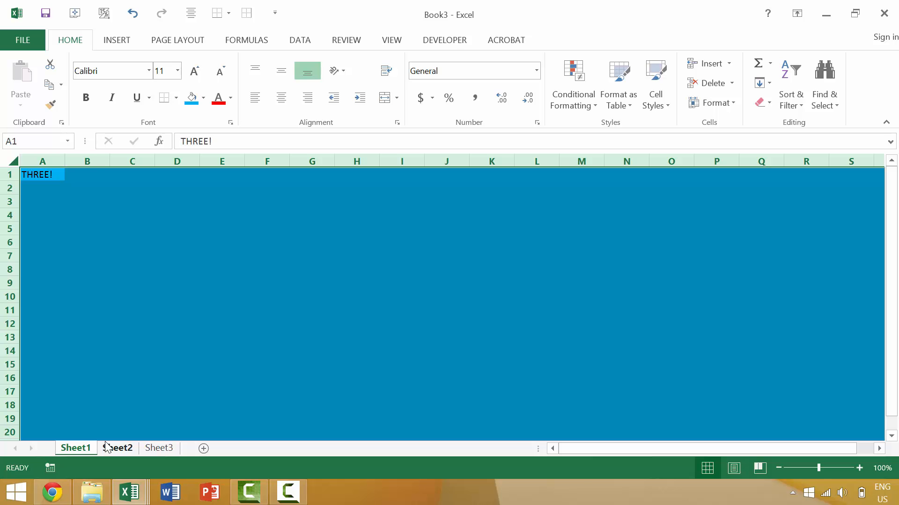
Cycle the window switcher from blue Book3 to white Book1 ("Here in your spreadsheet")
key(alt+tab)
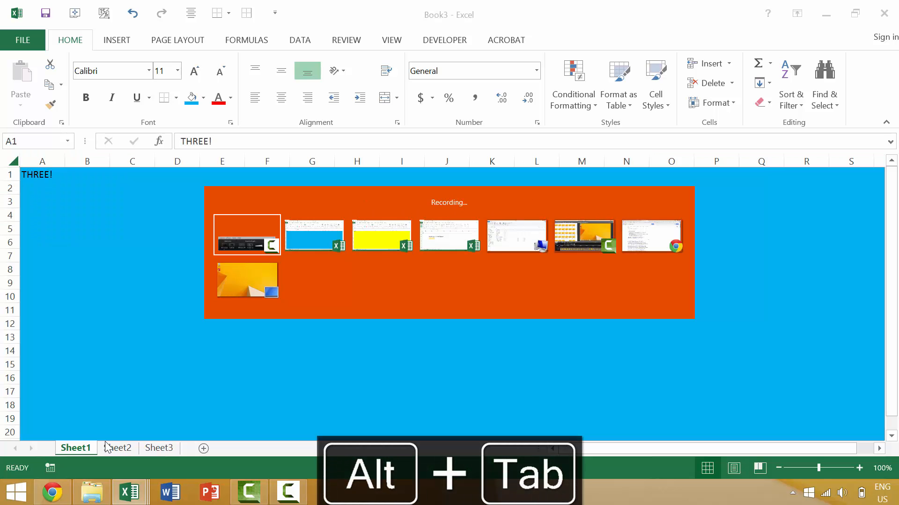
key(alt+tab)
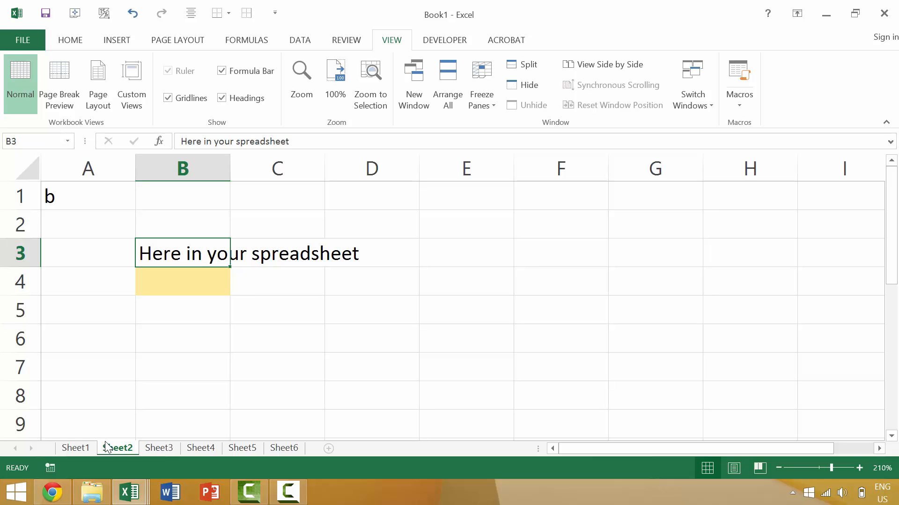
key(ctrl+Tab)
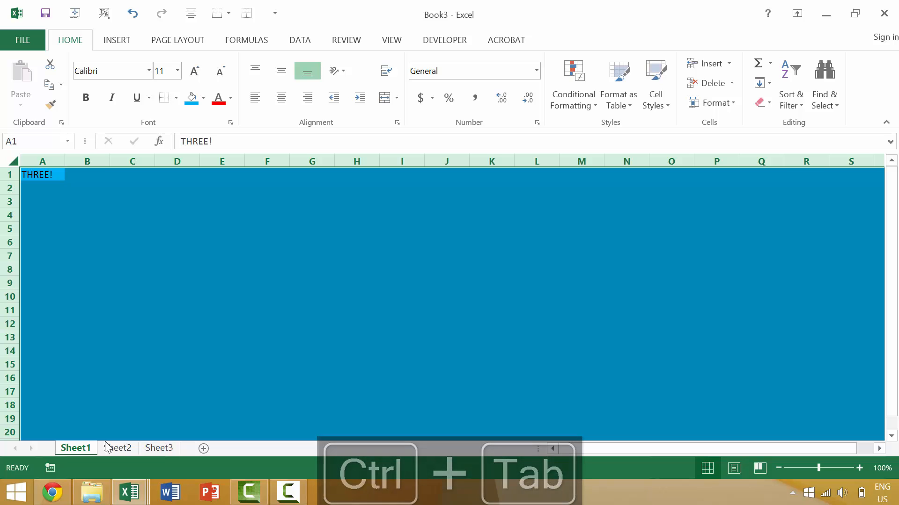
key(ctrl+Tab)
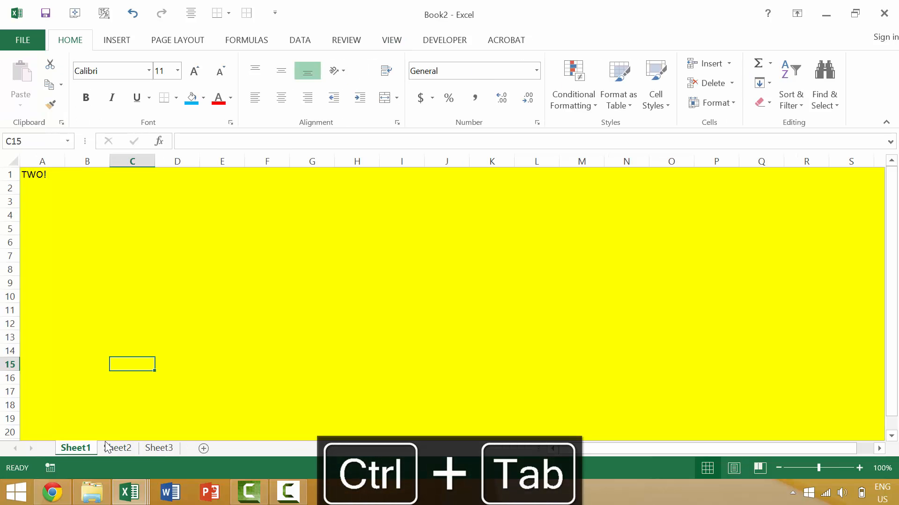
key(ctrl+tab)
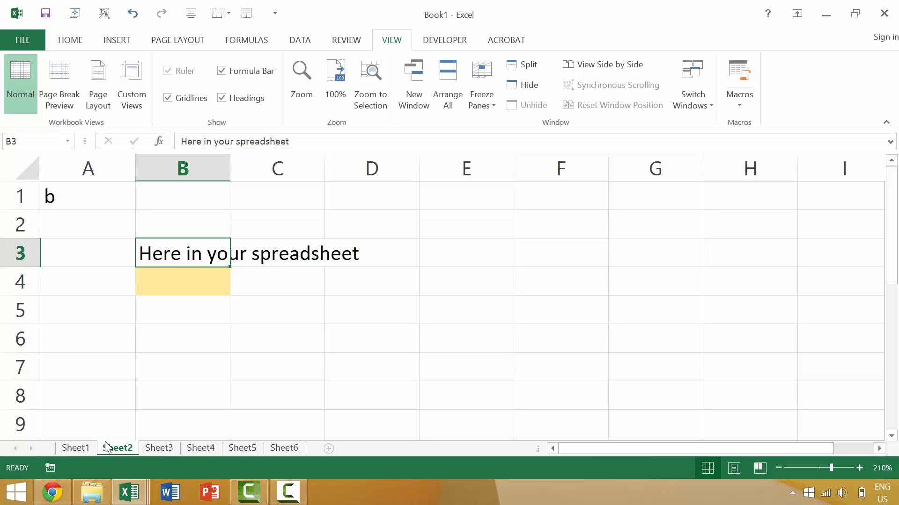
key(ctrl+Tab)
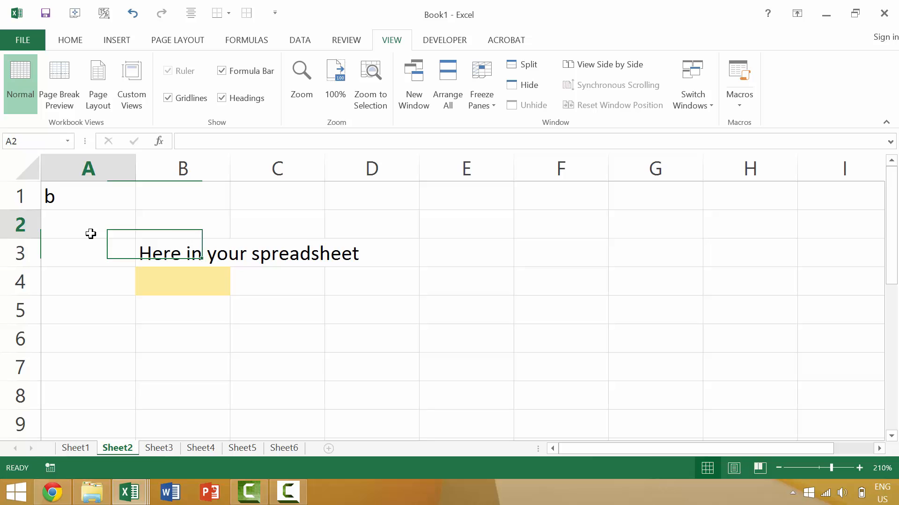
key(alt+tab)
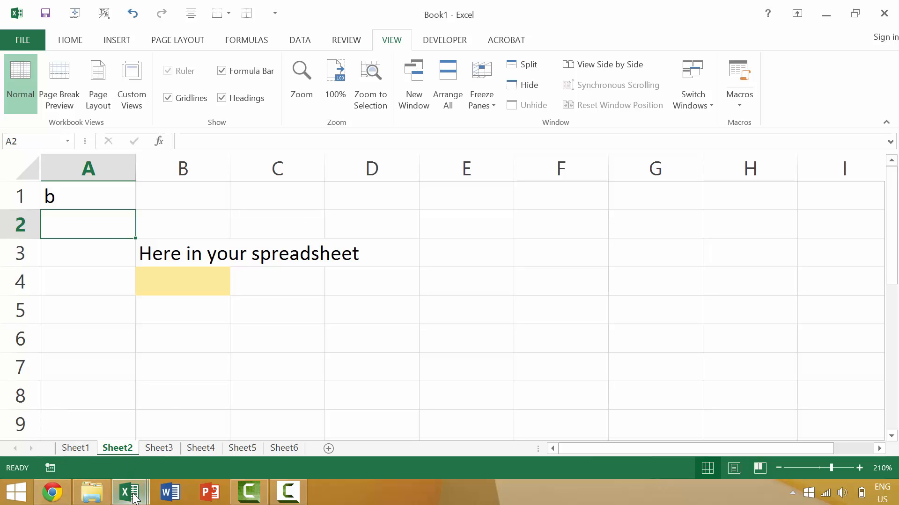
mouse_move(130, 492)
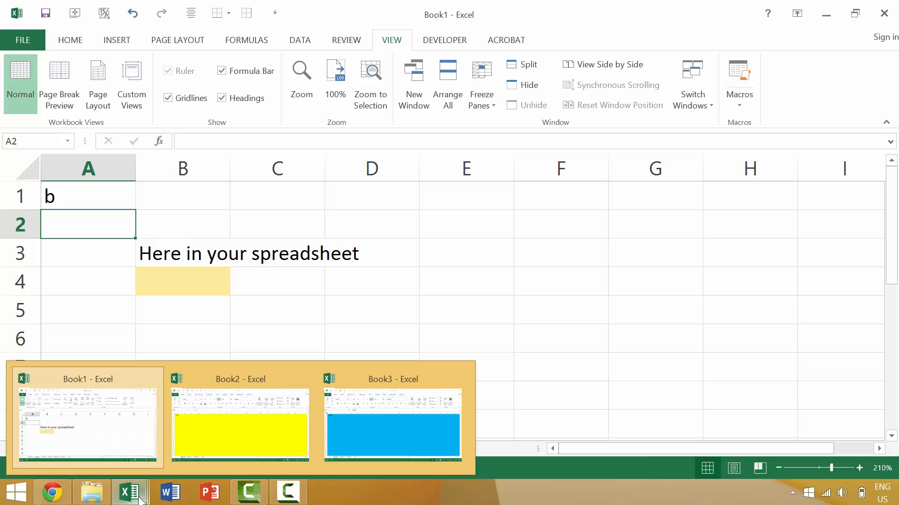
mouse_move(233, 425)
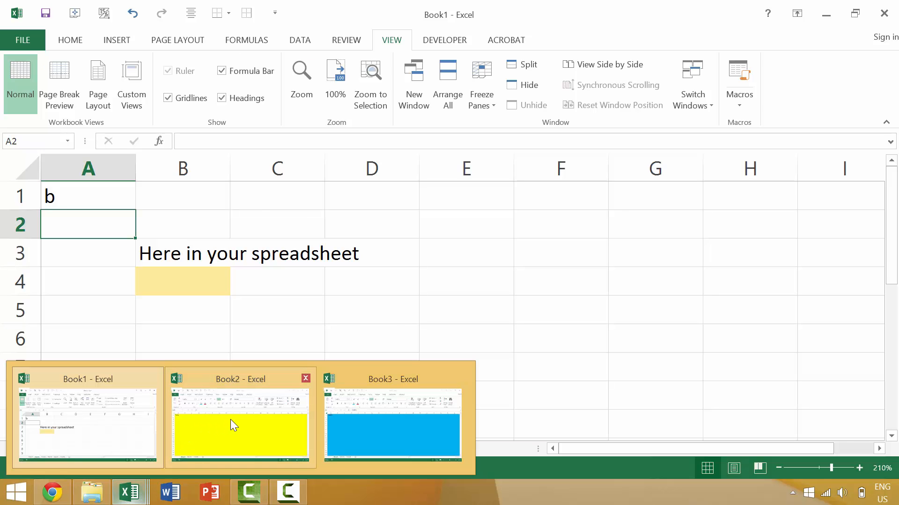
Show yellow Book2 from the taskbar previews, then bring blue Book3 ("THREE!") forward
click(240, 424)
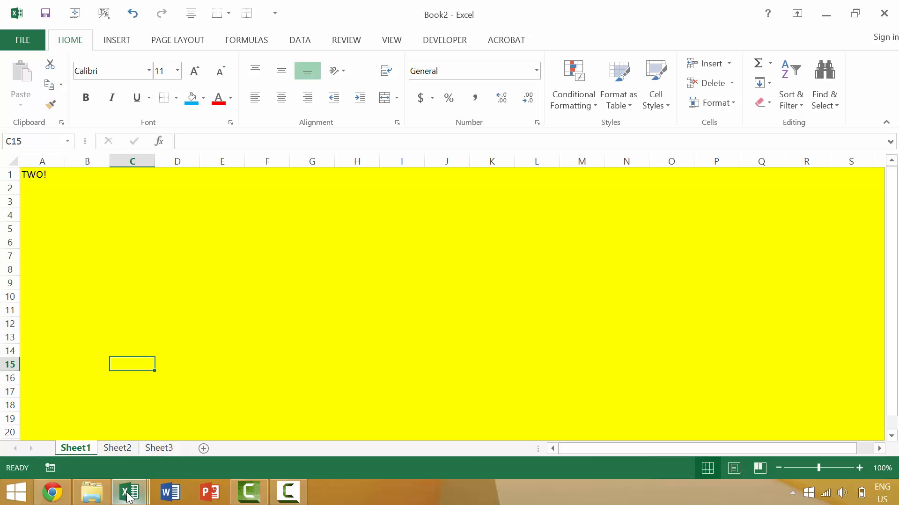
click(129, 492)
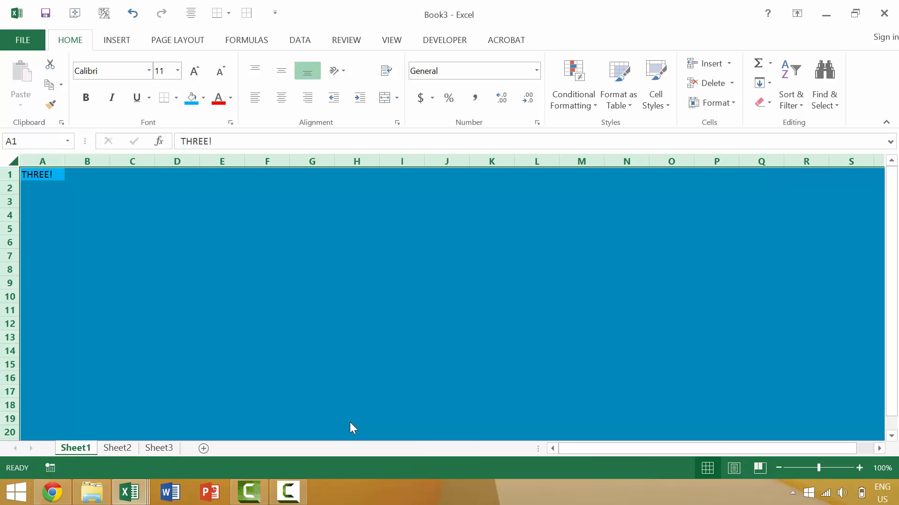
mouse_move(359, 397)
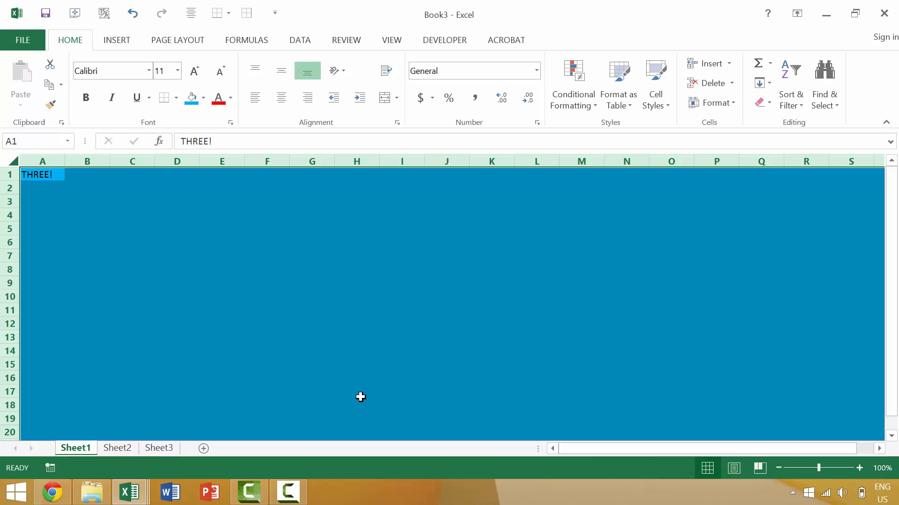
mouse_move(827, 14)
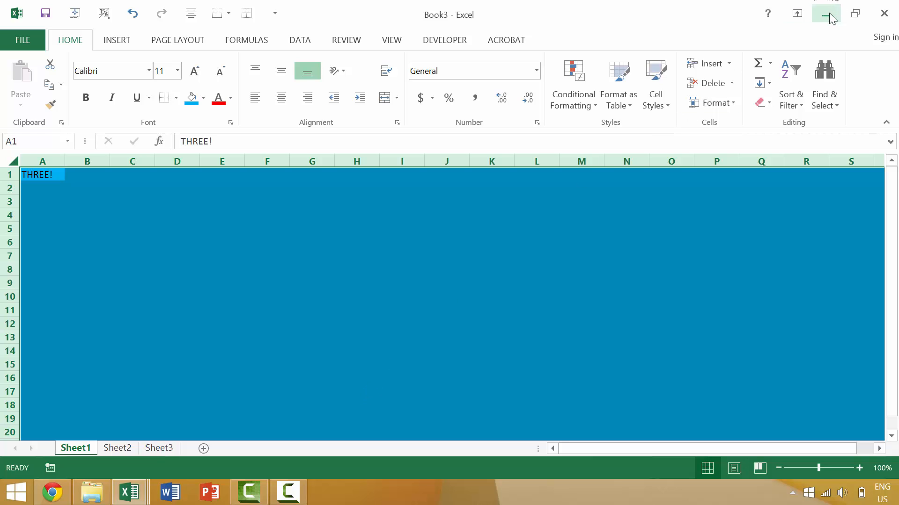
mouse_move(825, 14)
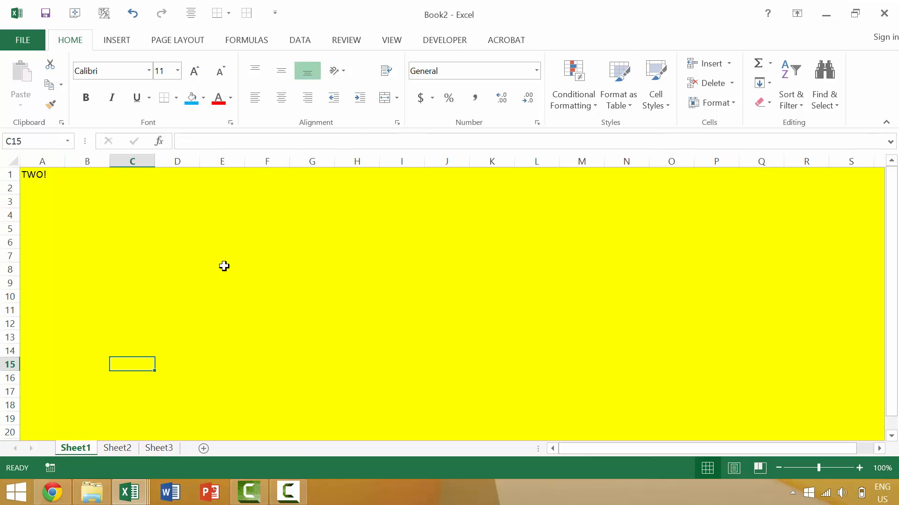
key(ctrl+tab)
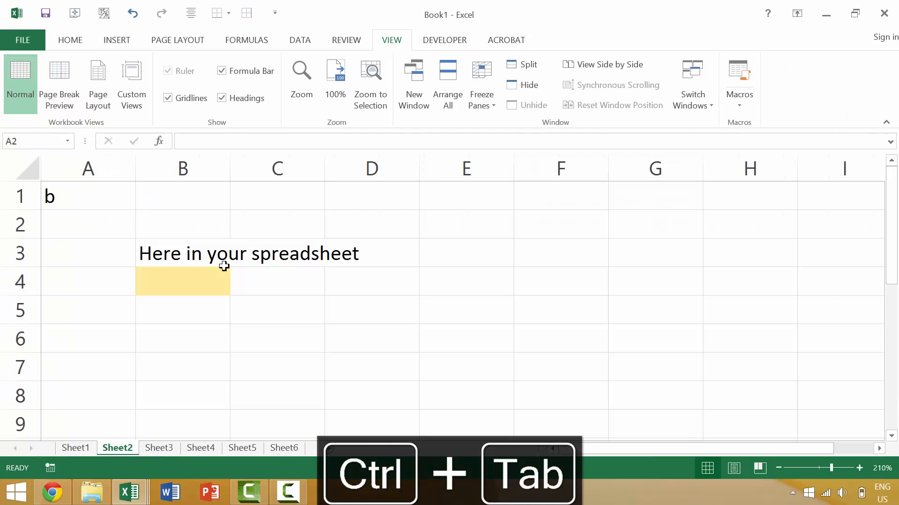
click(88, 224)
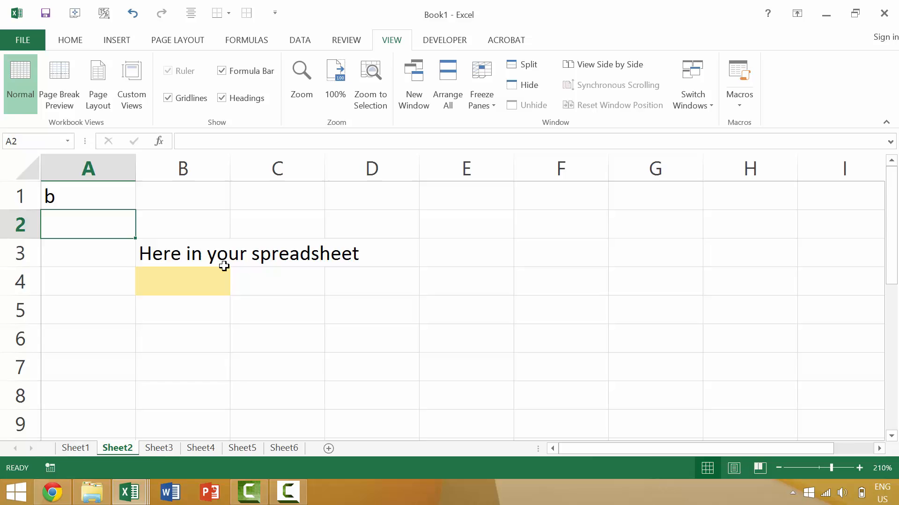
click(129, 491)
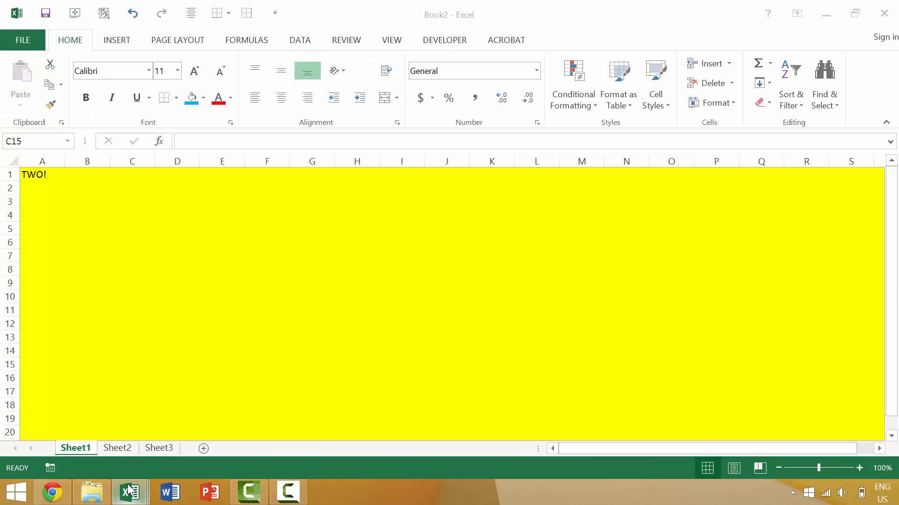
key(ctrl+tab)
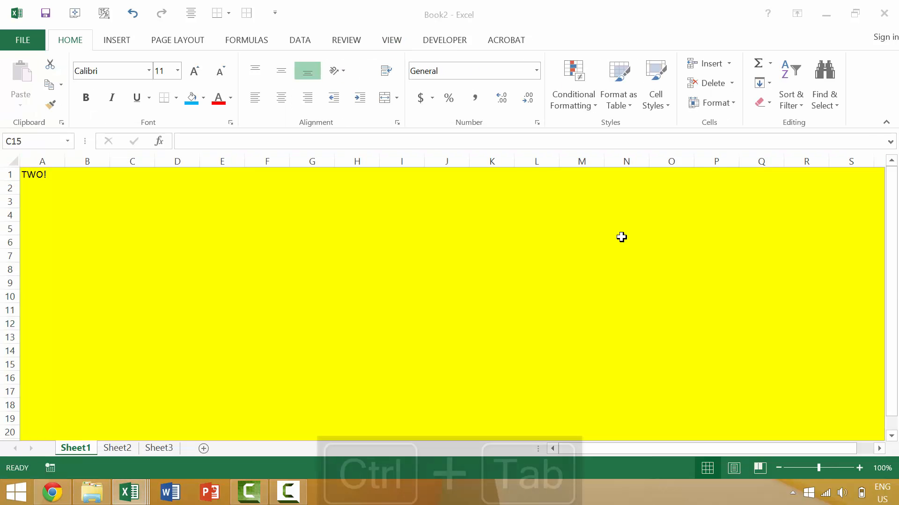
key(ctrl+tab)
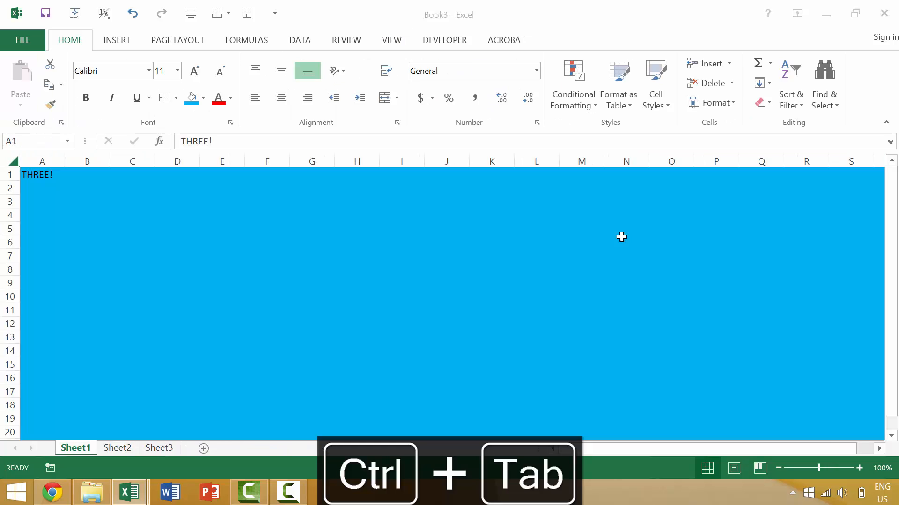
key(ctrl+tab)
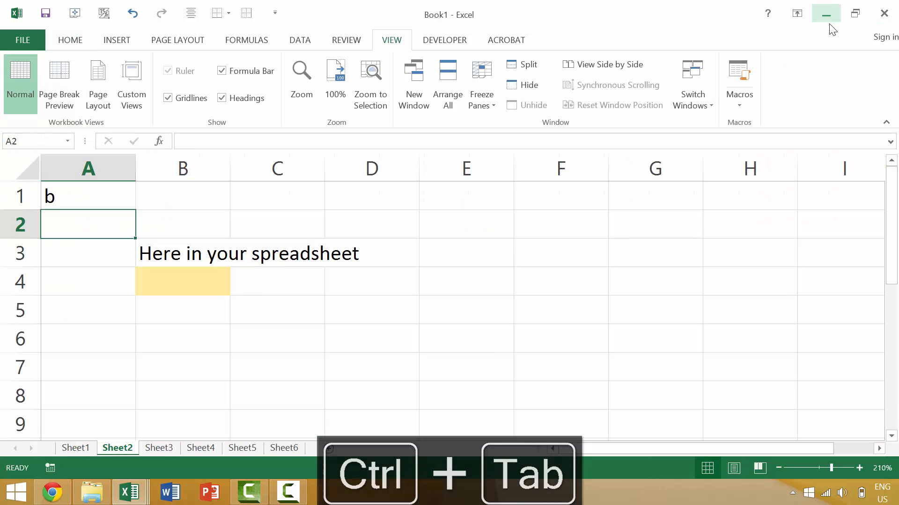
mouse_move(826, 14)
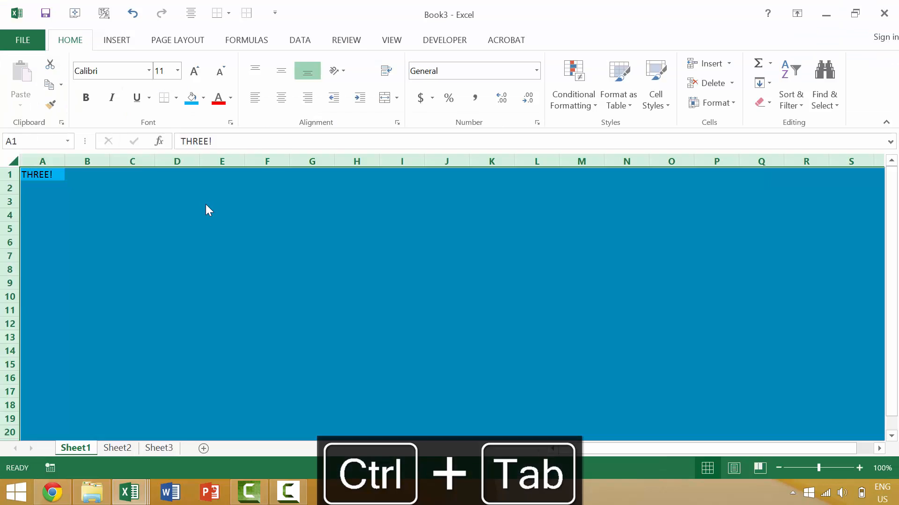
key(ctrl+Tab)
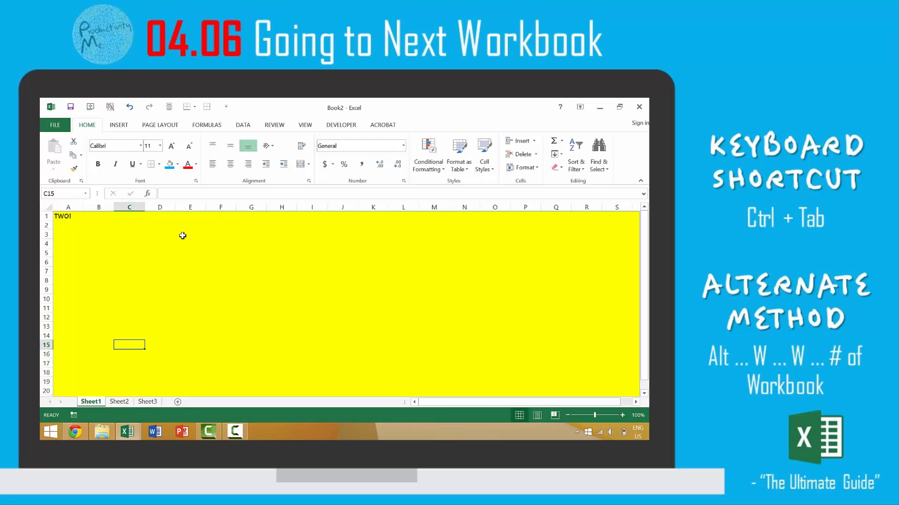
Cycle the window switcher from yellow Book2 to white Book1 ("Here in your spreadsheet")
key(Alt+Tab)
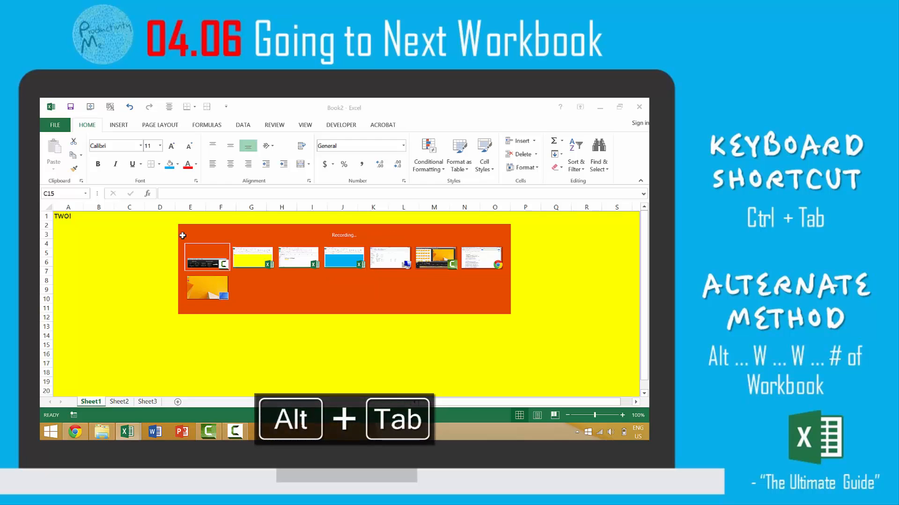
key(alt+tab)
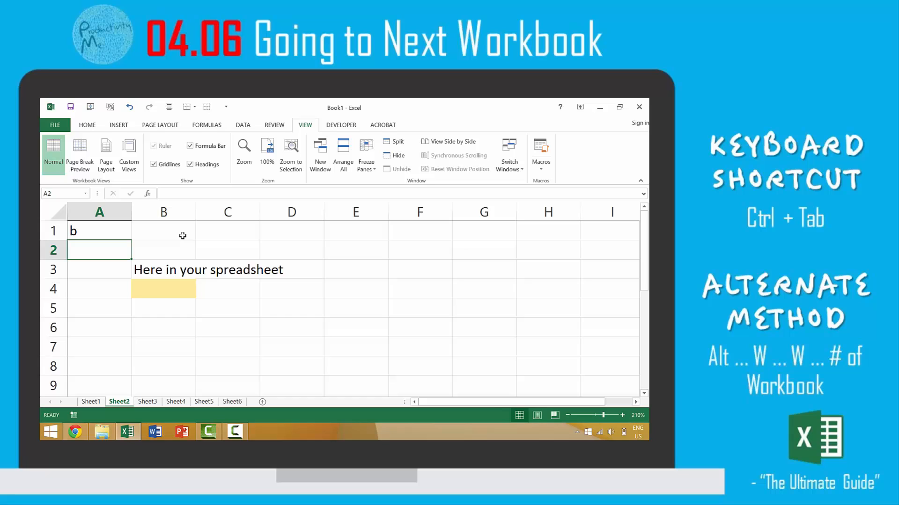
mouse_move(171, 251)
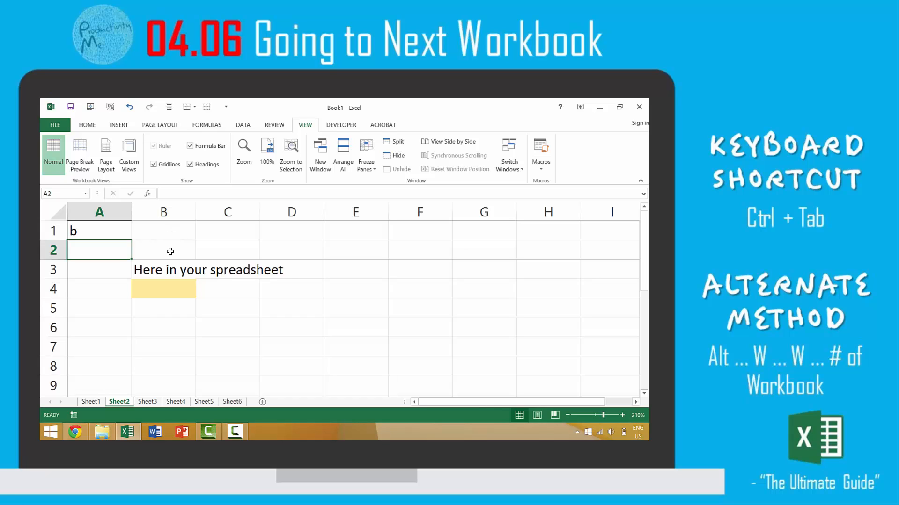
mouse_move(128, 430)
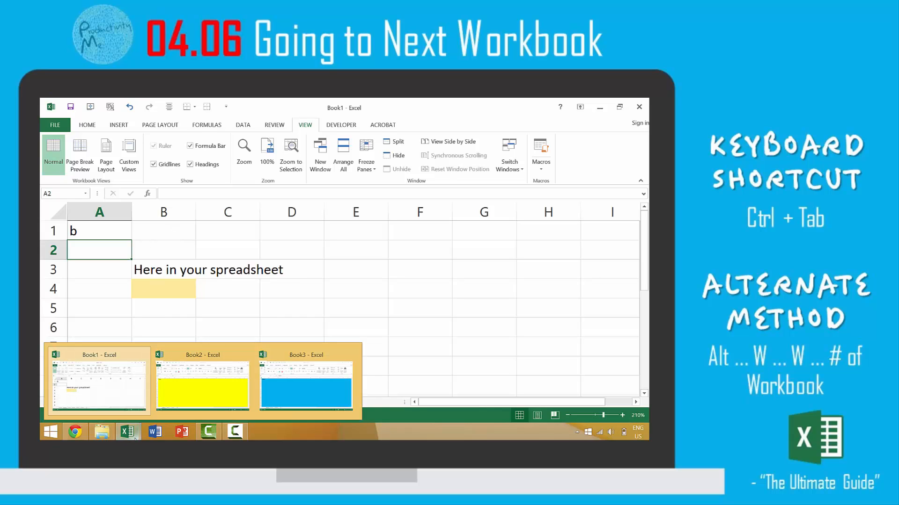